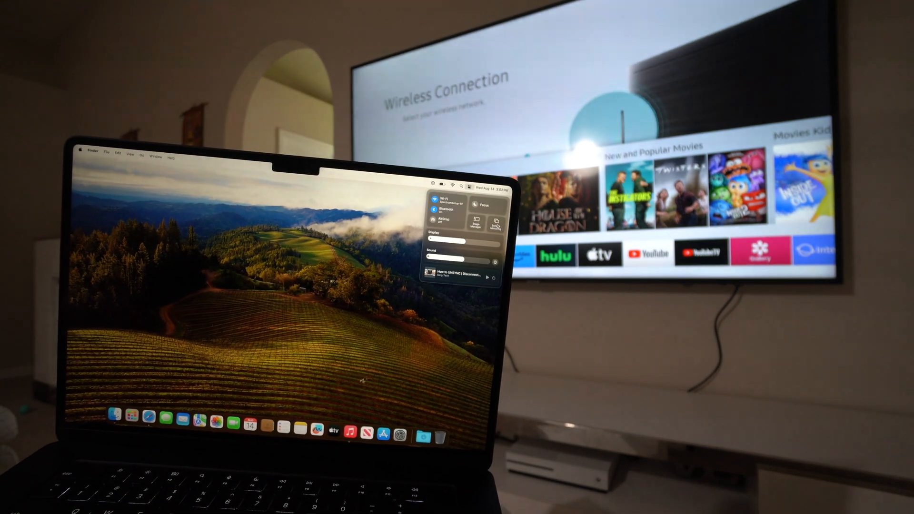
Start Screen Mirroring from Control Center to the Samsung TV, prompting its AirPlay passcode
left_click(495, 222)
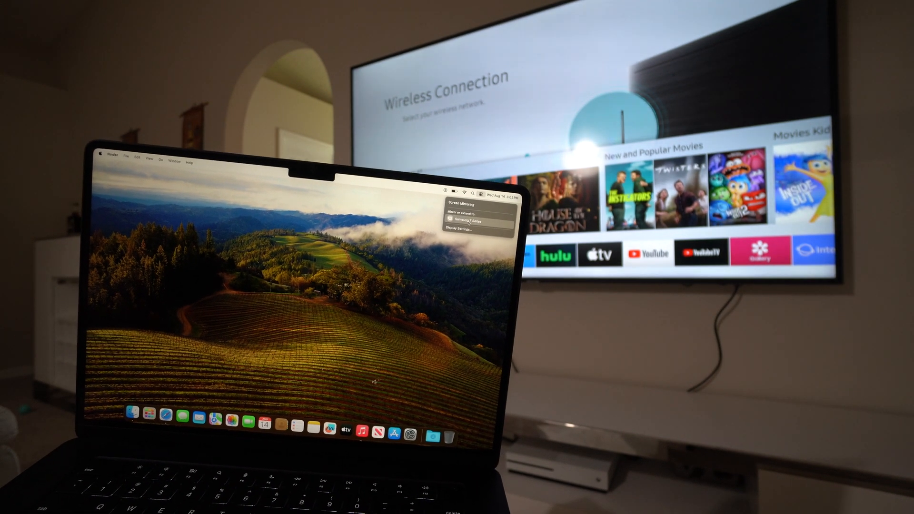
left_click(468, 219)
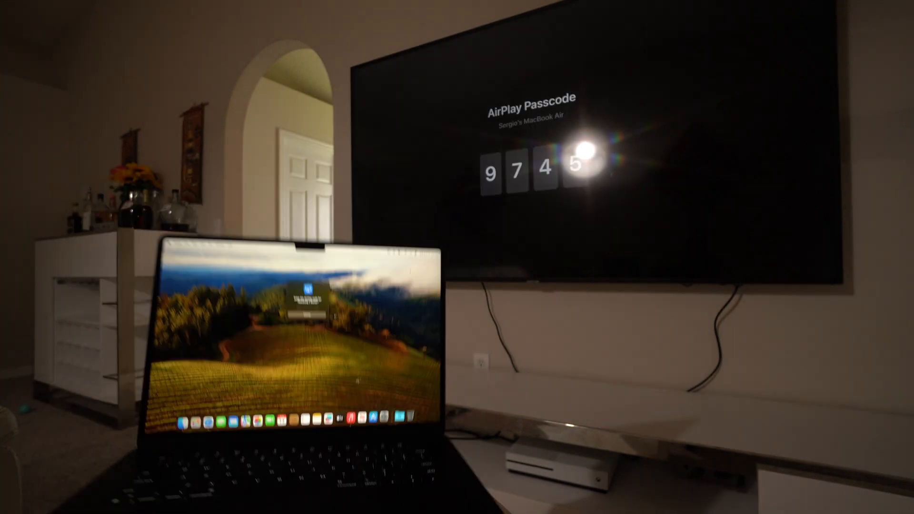